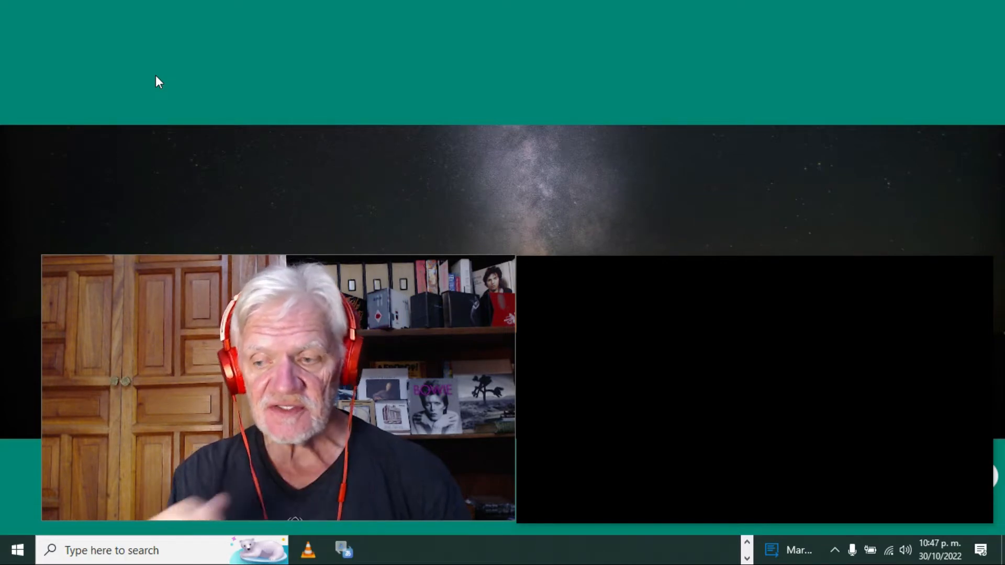
pyautogui.moveTo(196, 187)
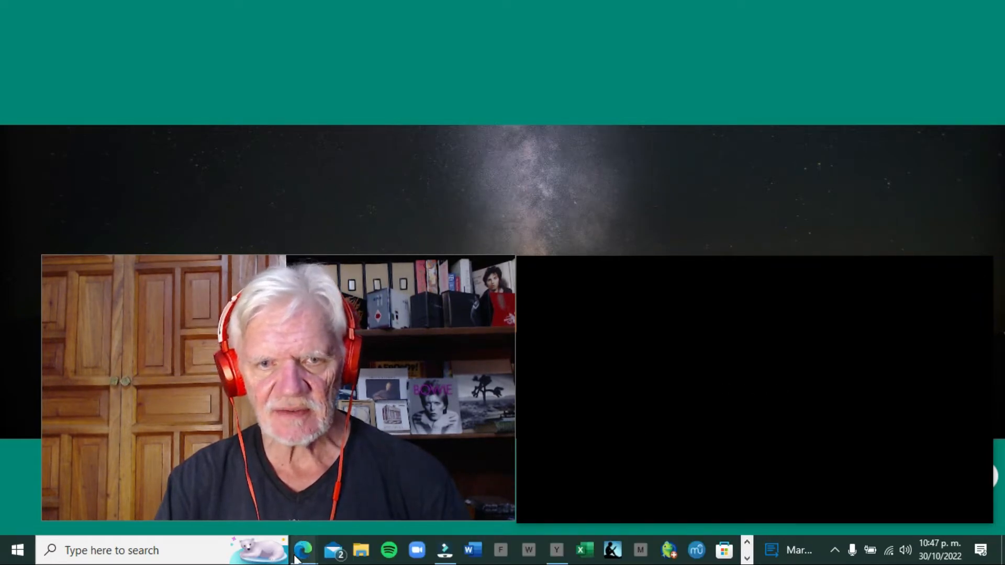
pyautogui.moveTo(303, 550)
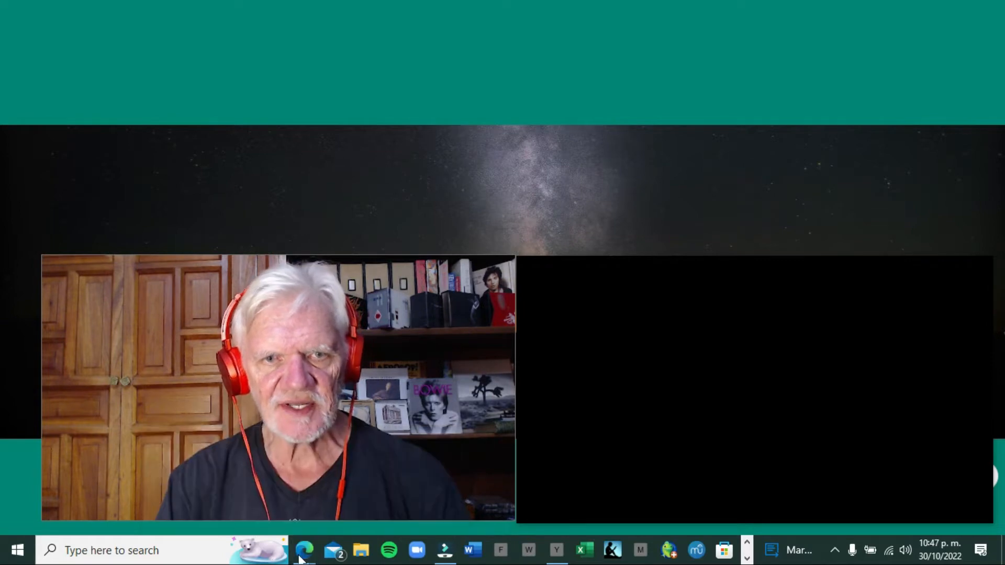
pyautogui.moveTo(753, 506)
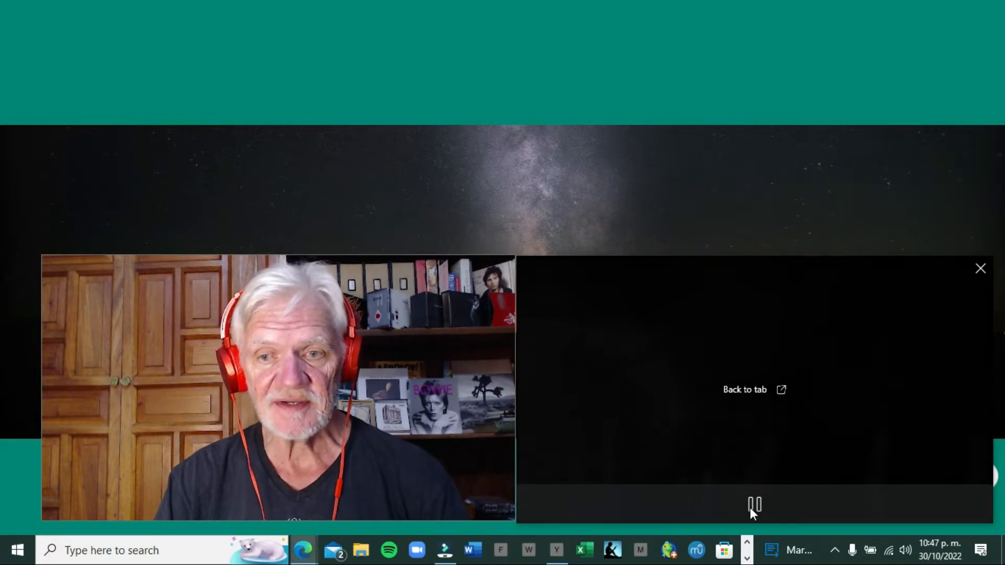
# Pause the album track playing in Edge's picture-in-picture video player
pyautogui.click(754, 505)
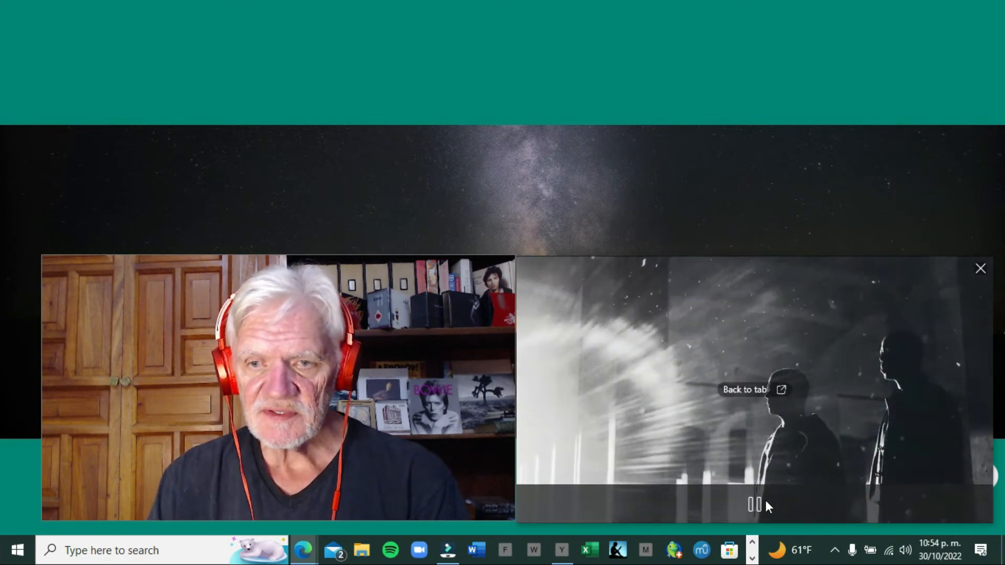
pyautogui.click(755, 505)
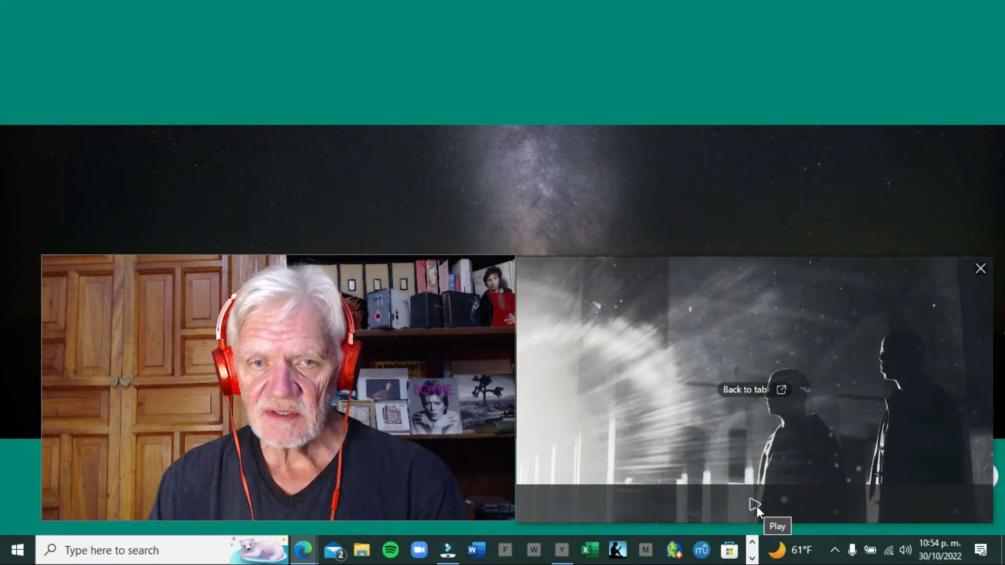